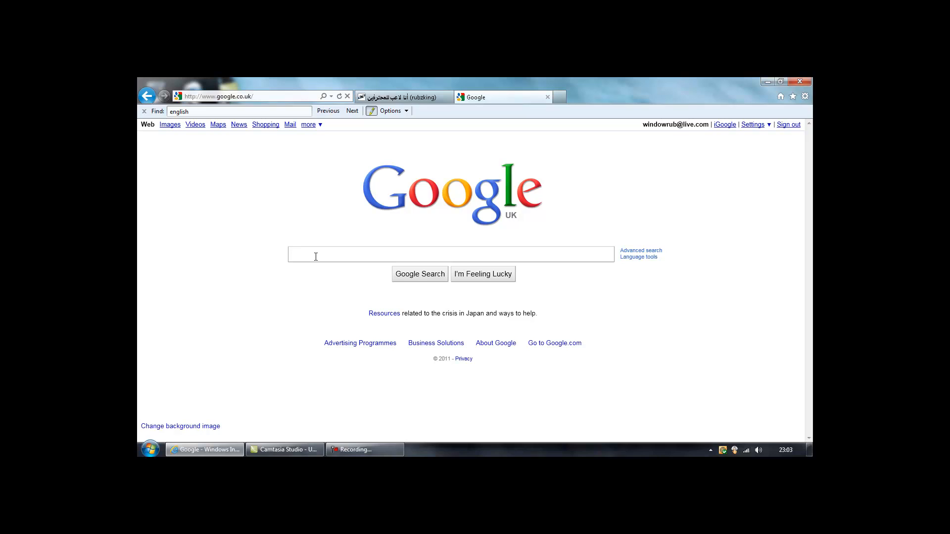
Step: Search Google for 'internet 9 download'
{"action": "type", "text": "it"}
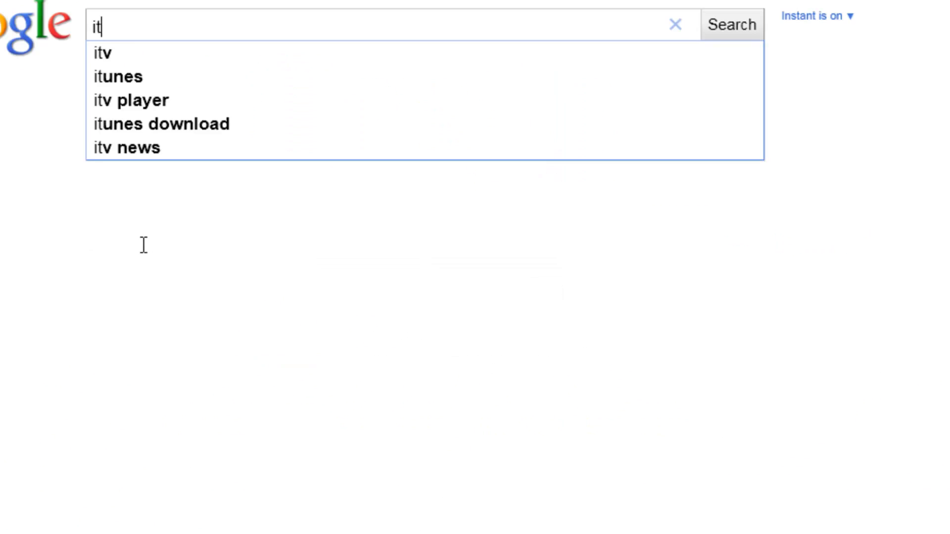
{"action": "type", "text": "internet 9"}
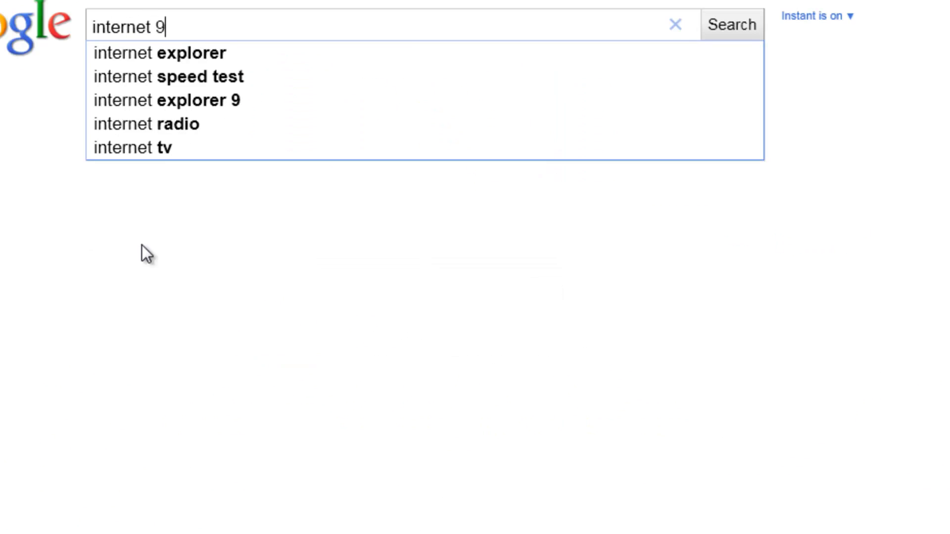
{"action": "left_click", "coordinate": [730, 24]}
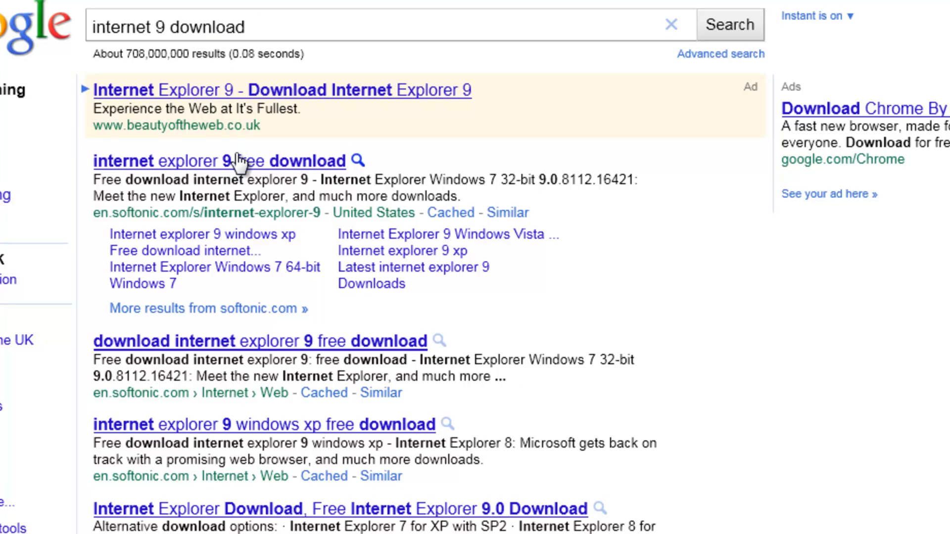
{"action": "mouse_move", "coordinate": [229, 232]}
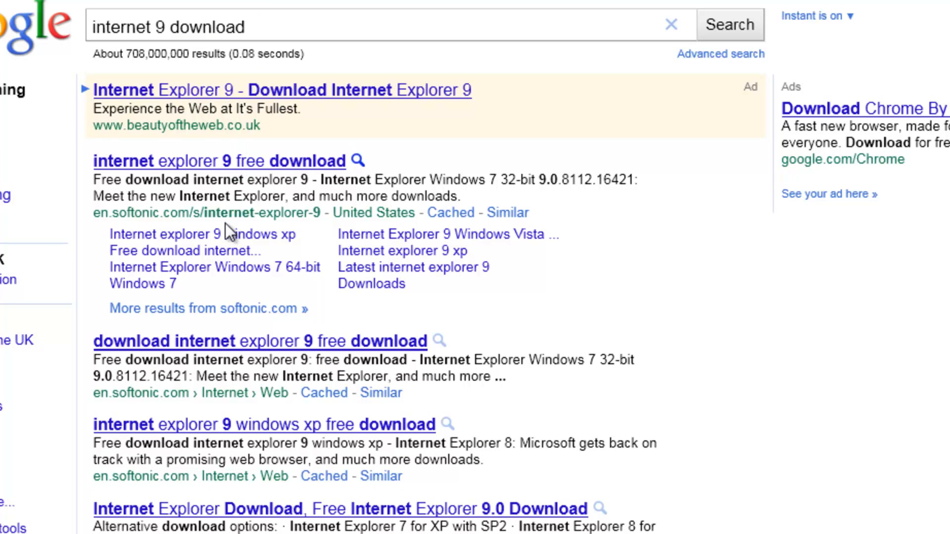
Step: Open Softonic's Internet Explorer 9 results and scroll through the listings
{"action": "left_click", "coordinate": [218, 160]}
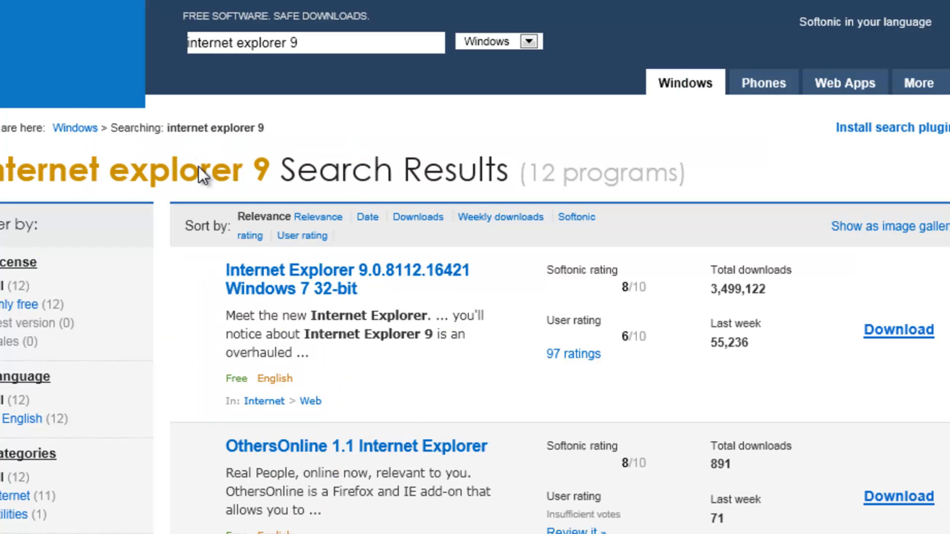
{"action": "scroll", "scroll_direction": "down", "scroll_amount": 3}
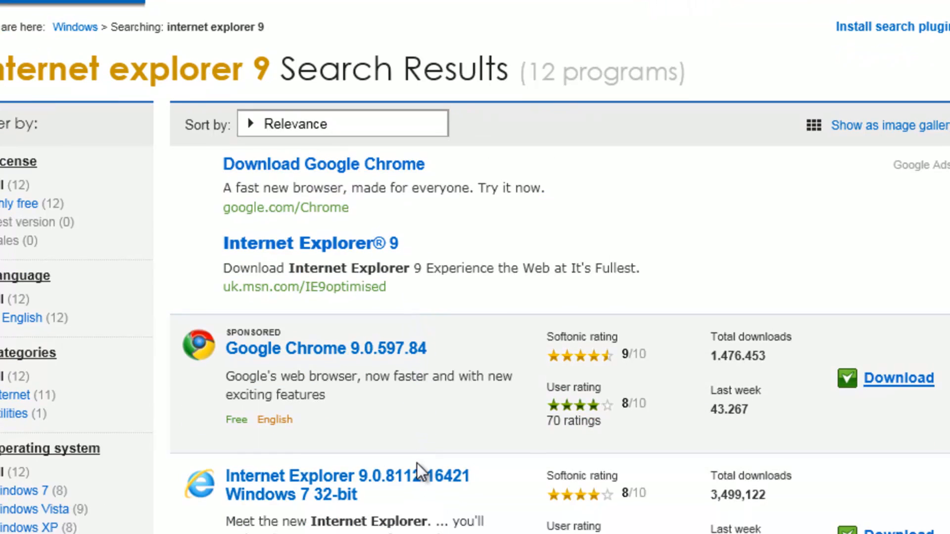
{"action": "scroll", "scroll_direction": "down", "scroll_amount": 3}
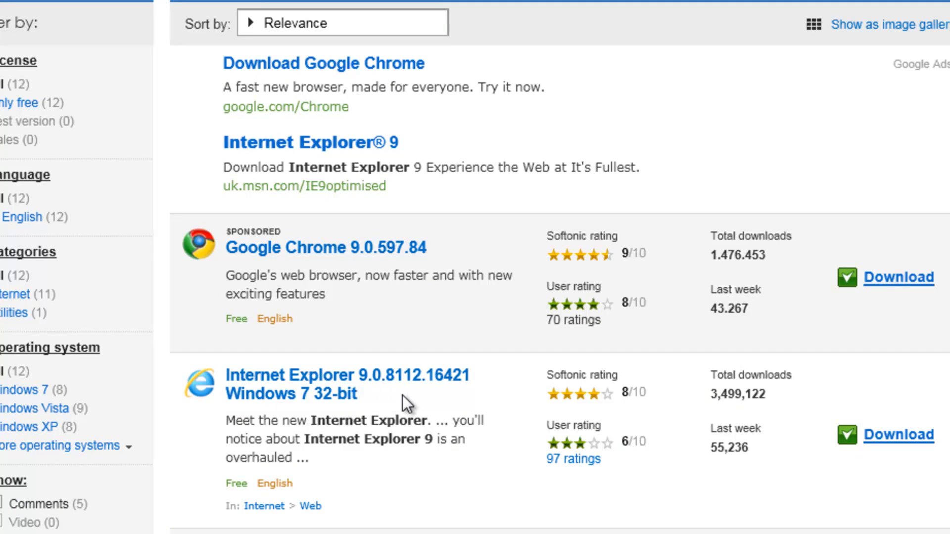
{"action": "scroll", "scroll_direction": "down", "scroll_amount": 3}
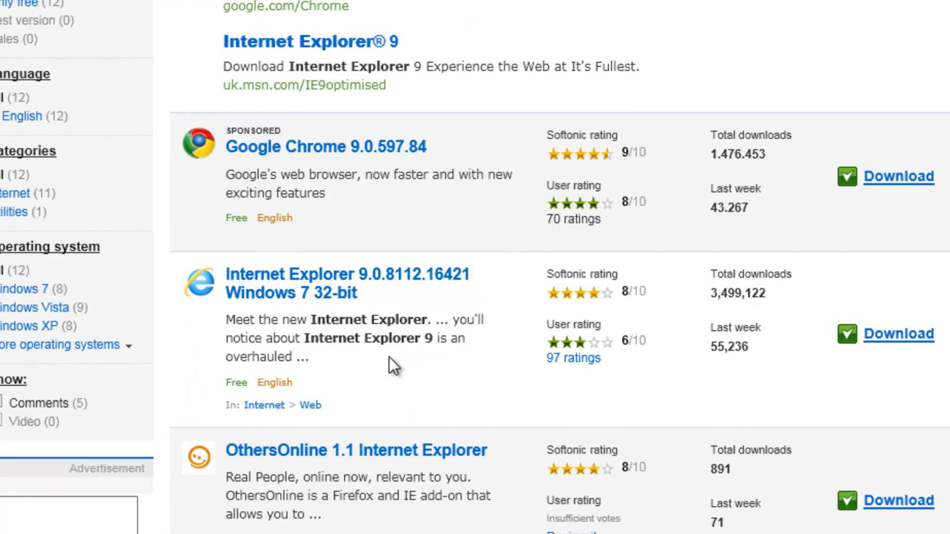
{"action": "scroll", "scroll_direction": "down", "scroll_amount": 3}
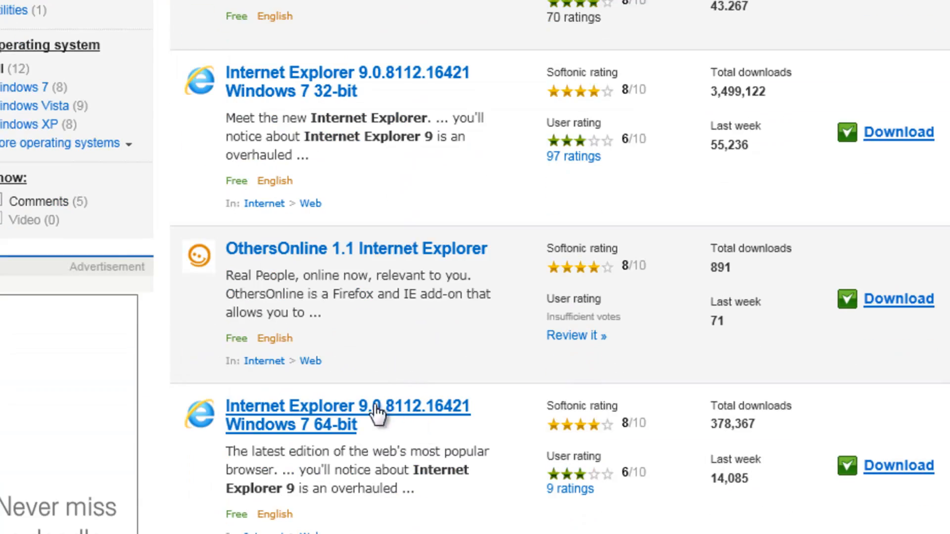
{"action": "scroll", "scroll_direction": "down", "scroll_amount": 3}
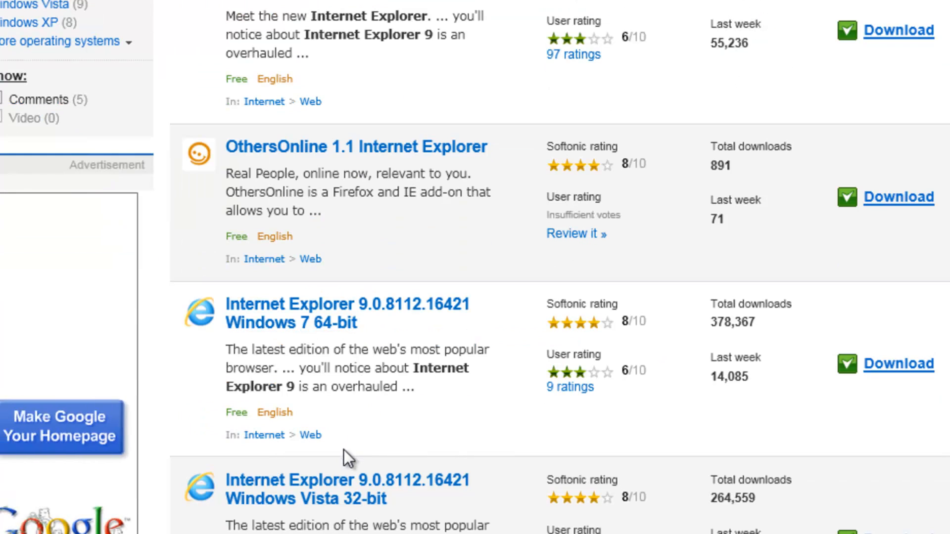
{"action": "scroll", "scroll_direction": "down", "scroll_amount": 3}
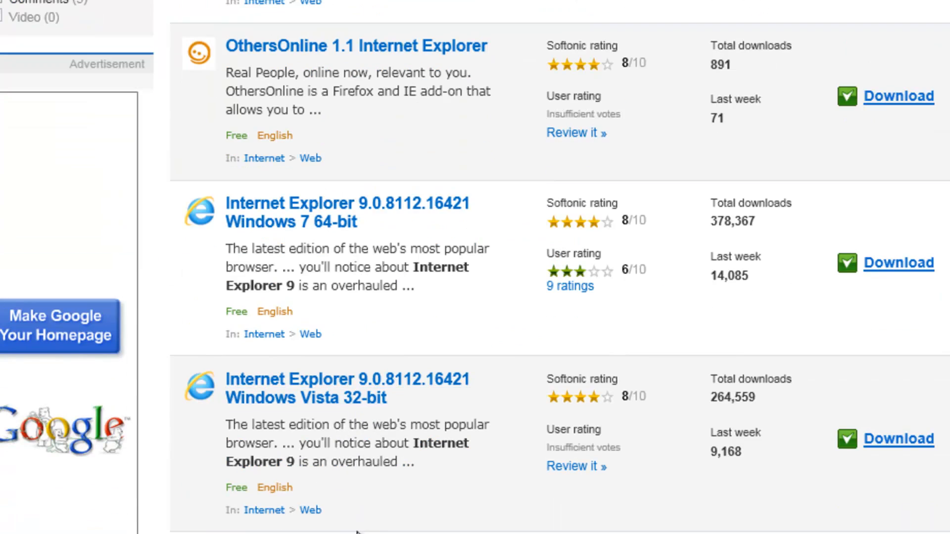
{"action": "mouse_move", "coordinate": [348, 242]}
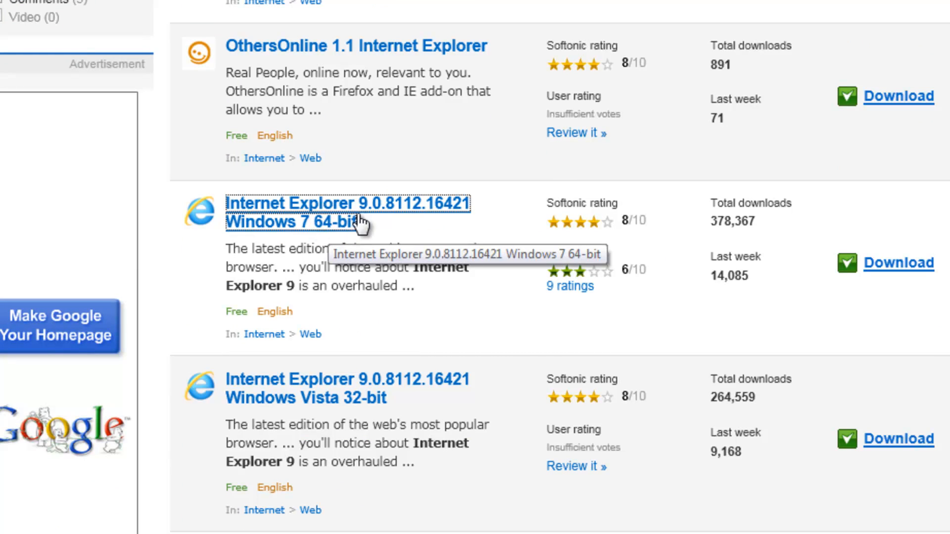
Step: Open the Internet Explorer 9.0.8112.16421 Windows 7 64-bit download page
{"action": "left_click", "coordinate": [346, 213]}
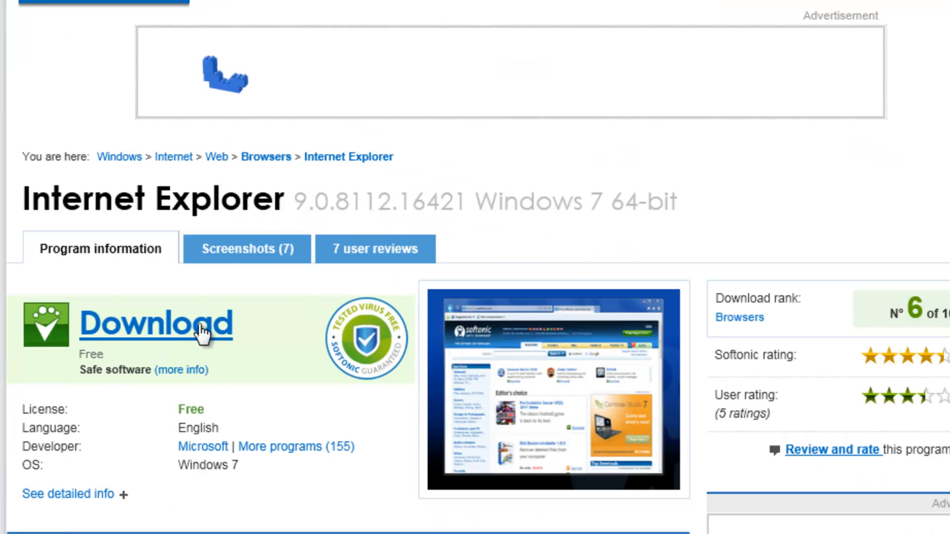
{"action": "left_click", "coordinate": [155, 323]}
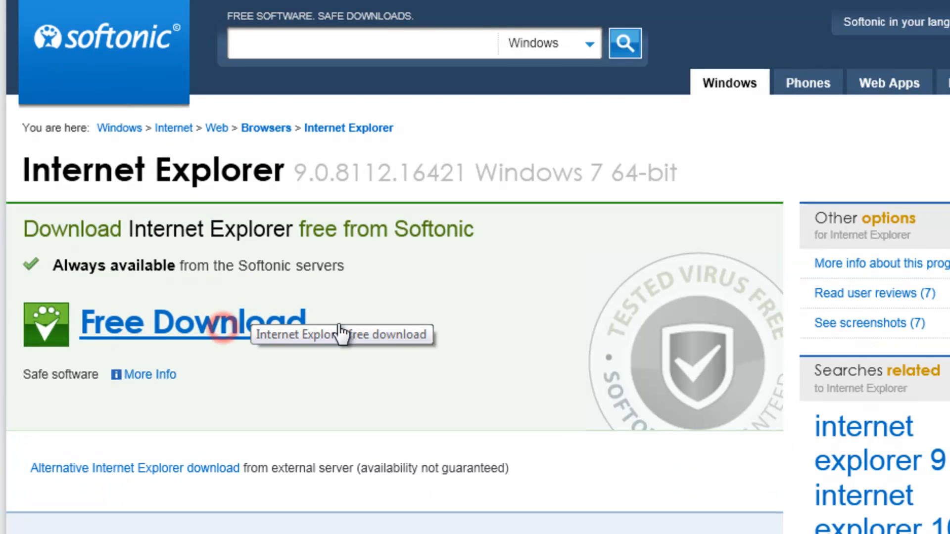
Step: Start the free download of Internet Explorer 9 for Windows 7 64-bit
{"action": "left_click", "coordinate": [188, 321]}
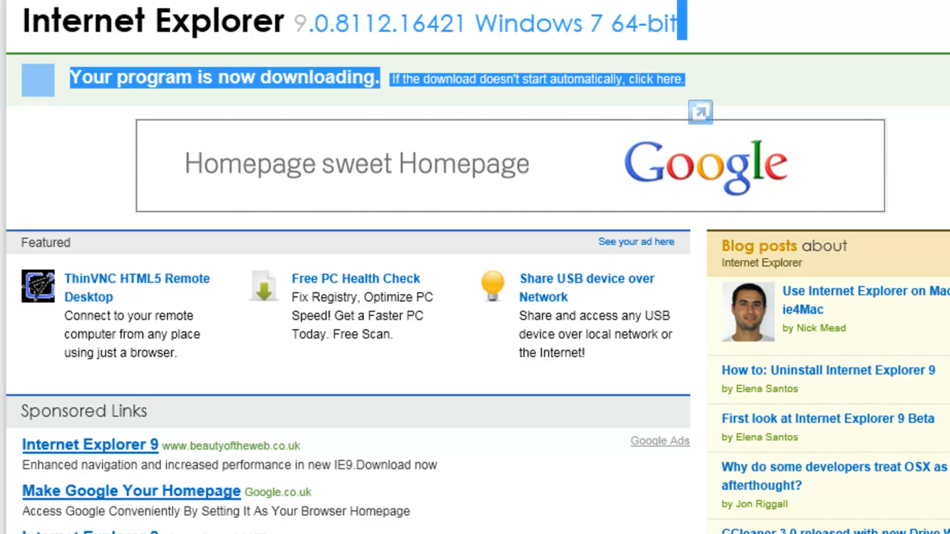
{"action": "scroll", "scroll_direction": "down", "scroll_amount": 3}
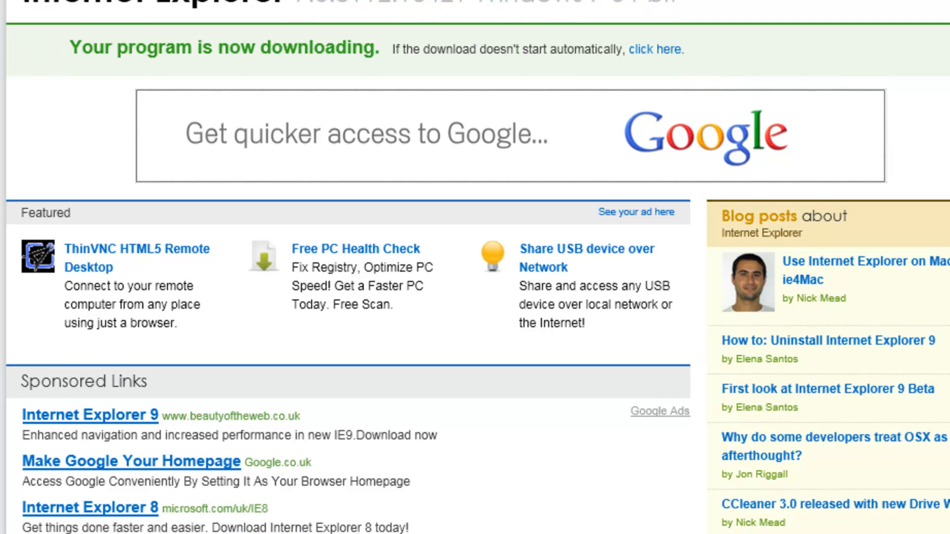